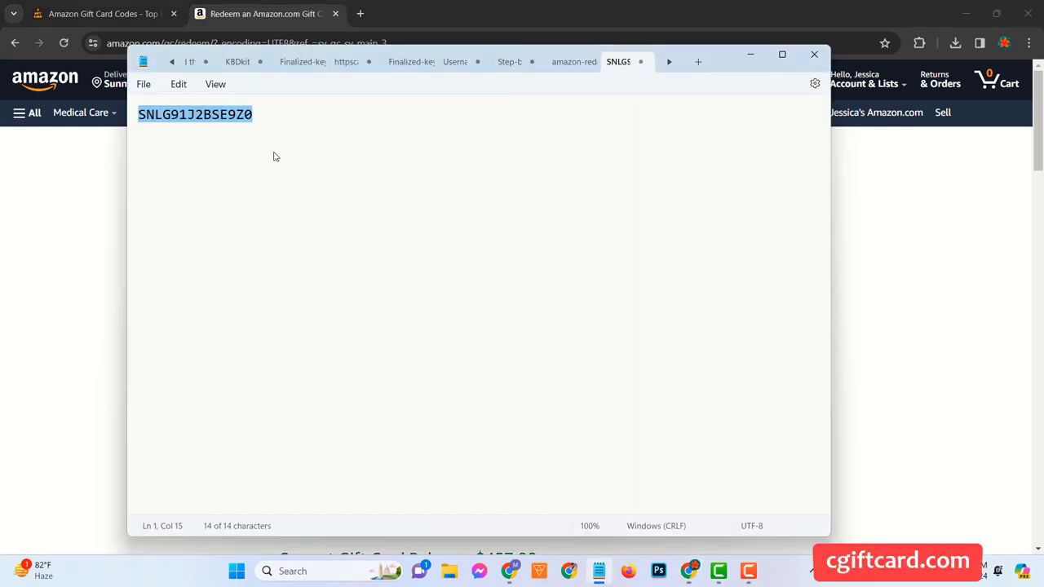
pyautogui.click(261, 14)
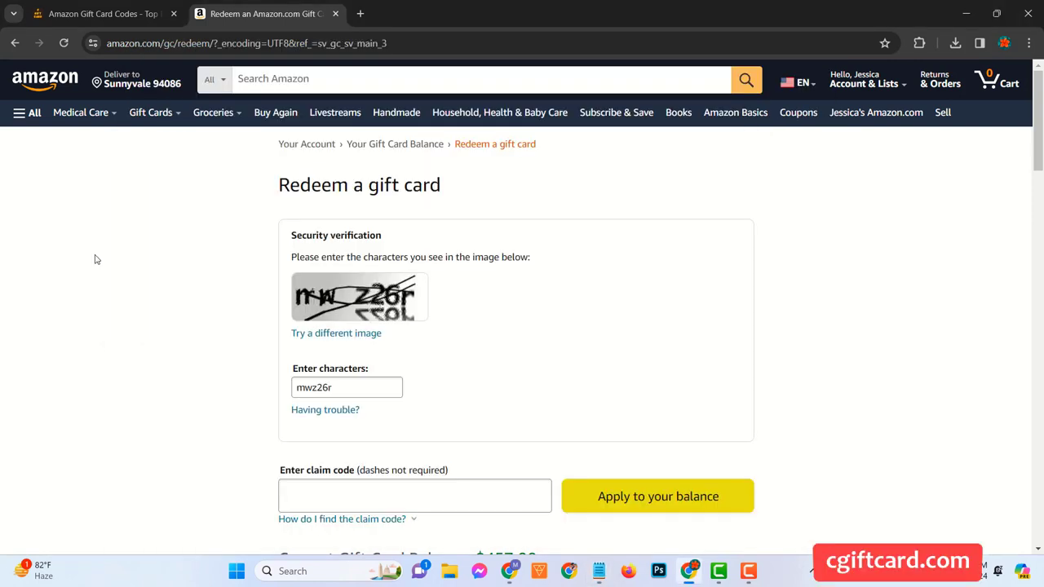
pyautogui.rightClick(414, 428)
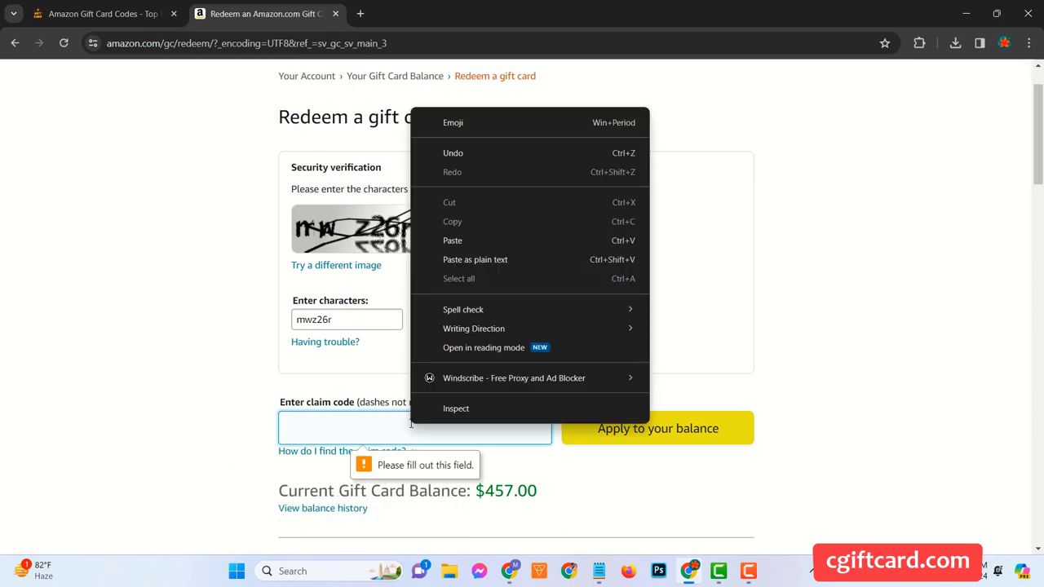
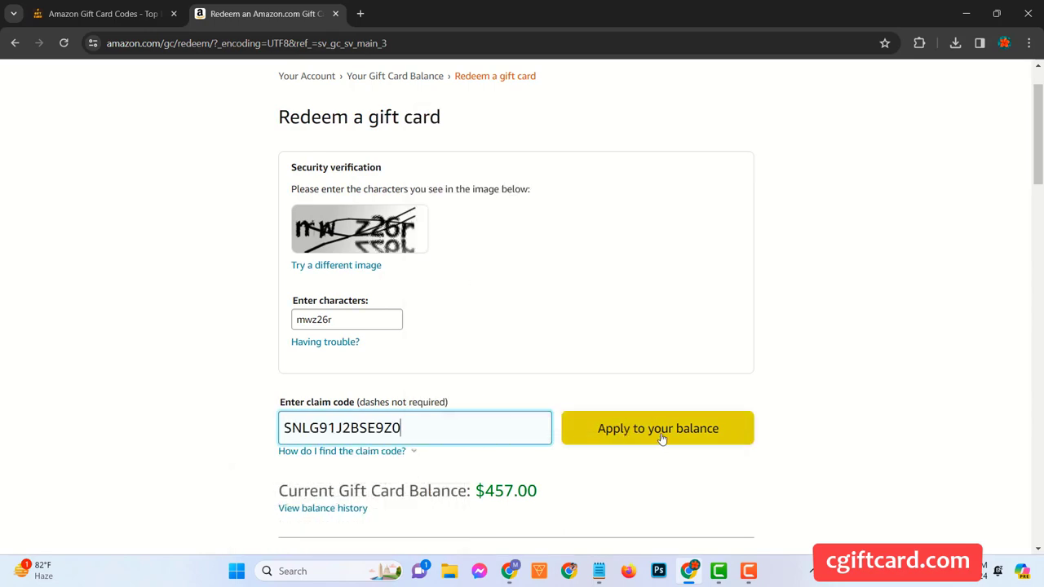
pyautogui.click(658, 429)
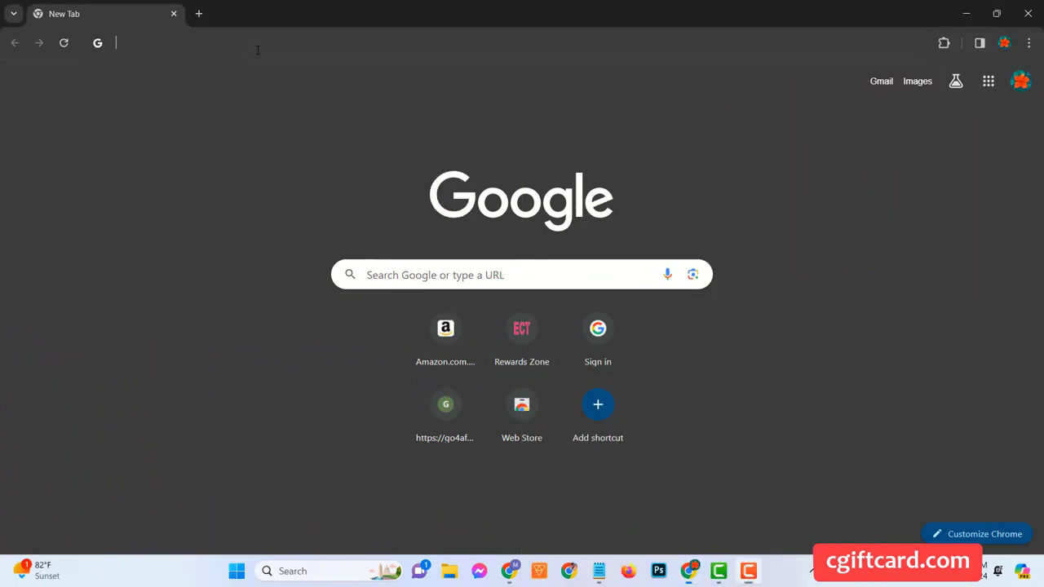
# Go to cgiftcard.com and open the Amazon gift card offer from Trending Gift Cards
pyautogui.write('cgiftcard.com')
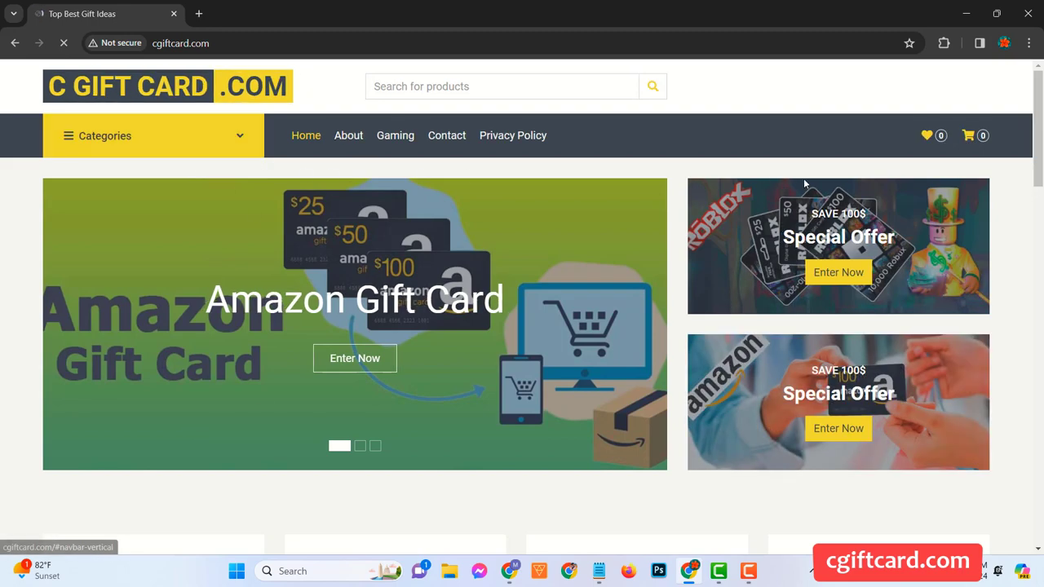
pyautogui.scroll(-3)
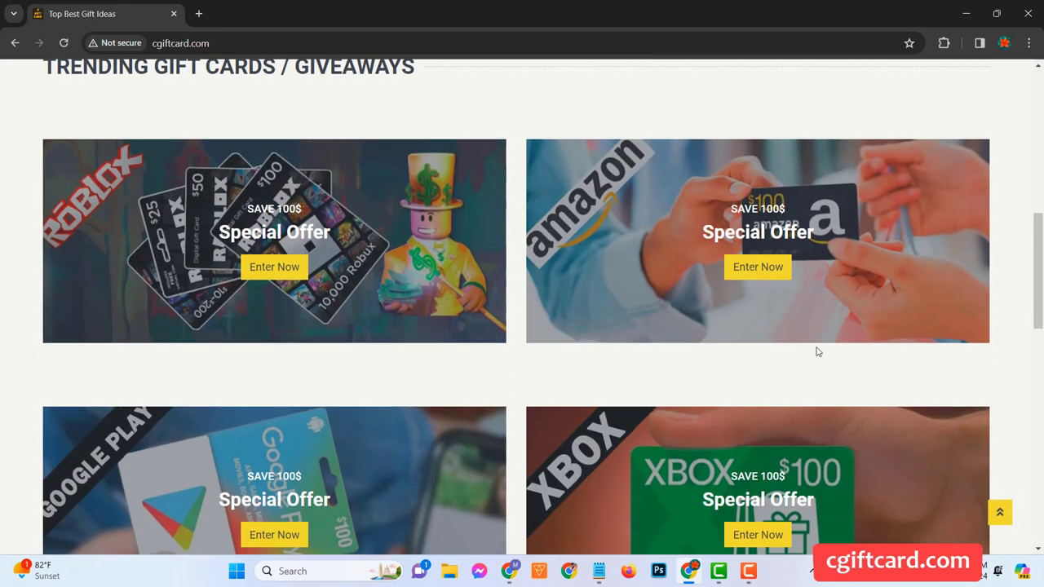
pyautogui.moveTo(758, 267)
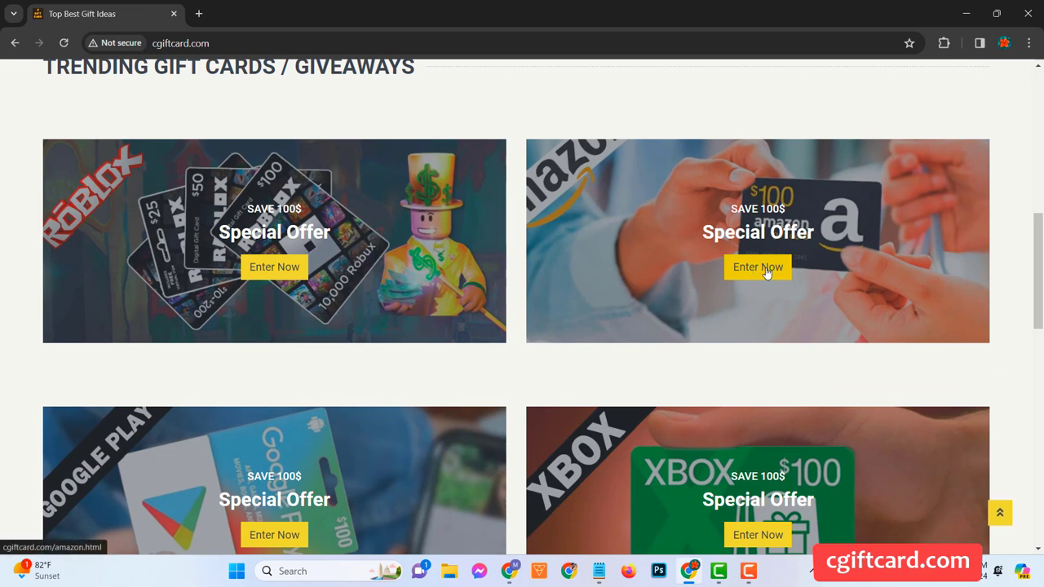
pyautogui.click(757, 267)
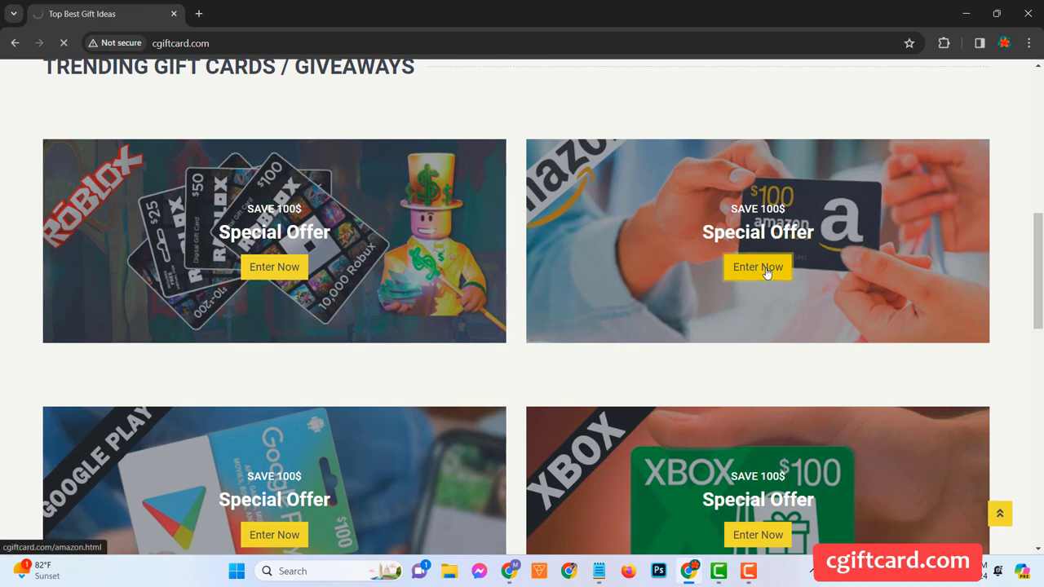
pyautogui.click(757, 267)
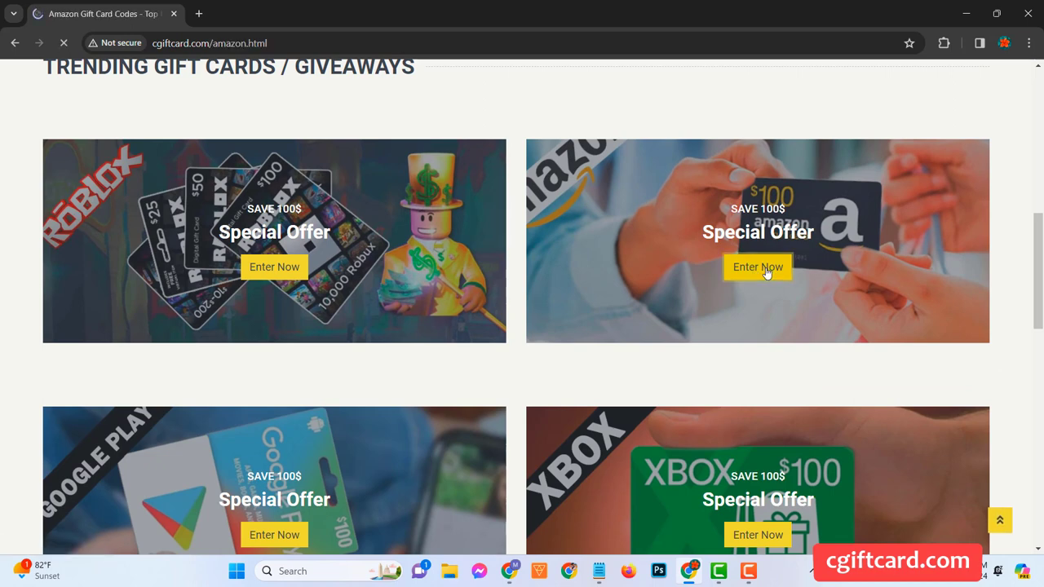
pyautogui.click(757, 266)
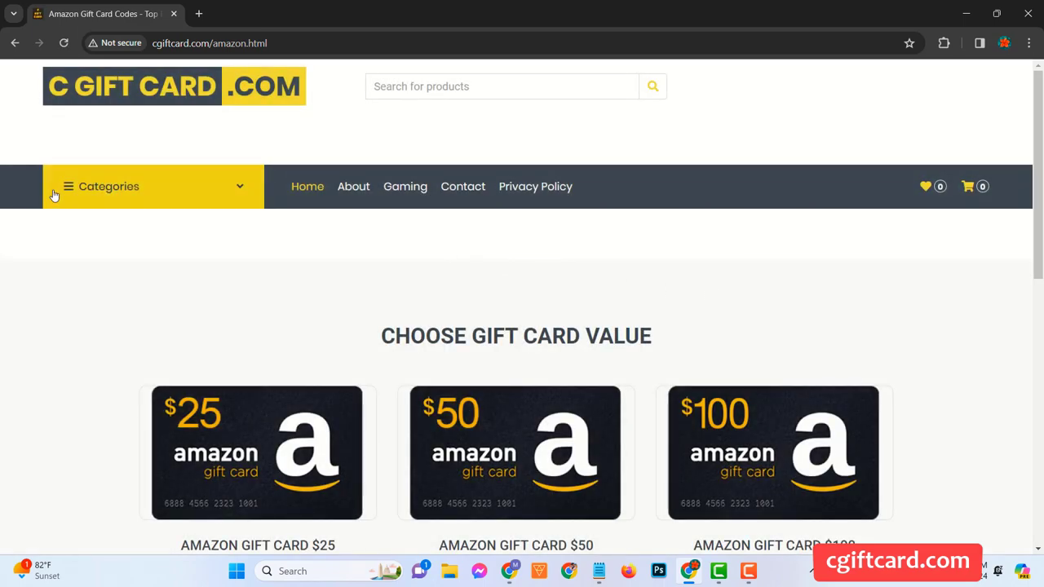
pyautogui.scroll(-3)
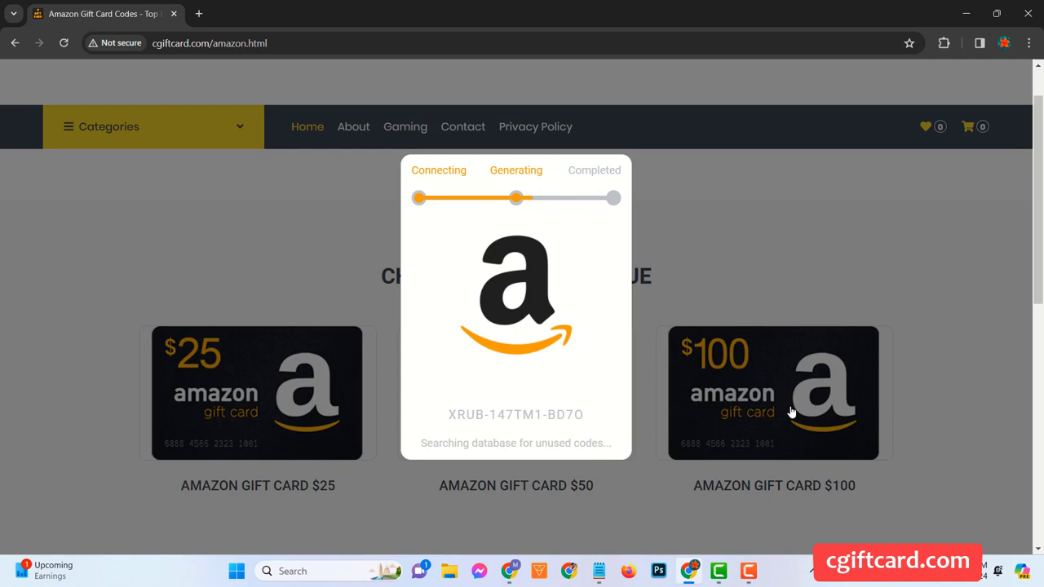
pyautogui.moveTo(579, 304)
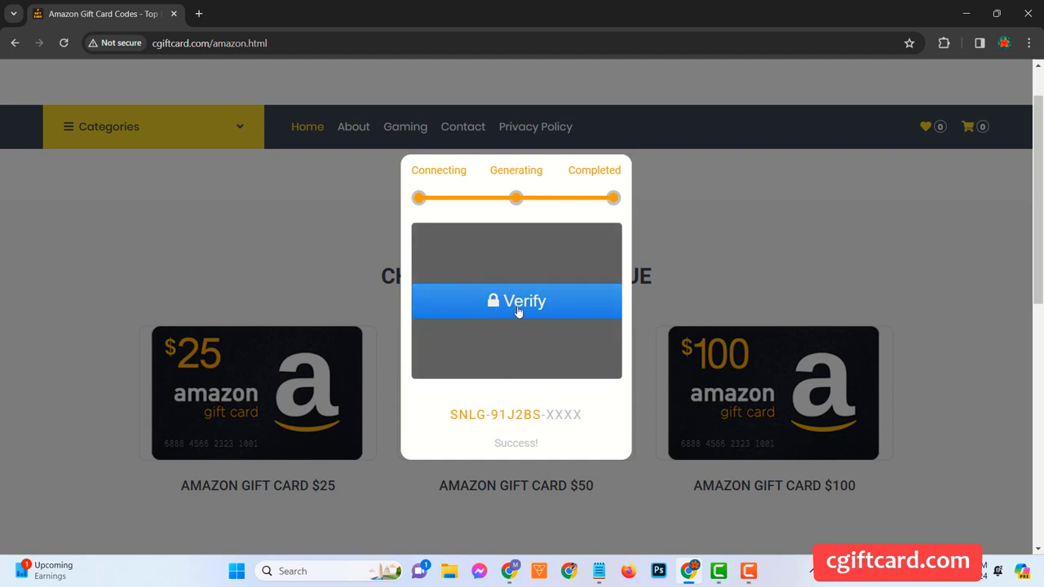
pyautogui.click(516, 301)
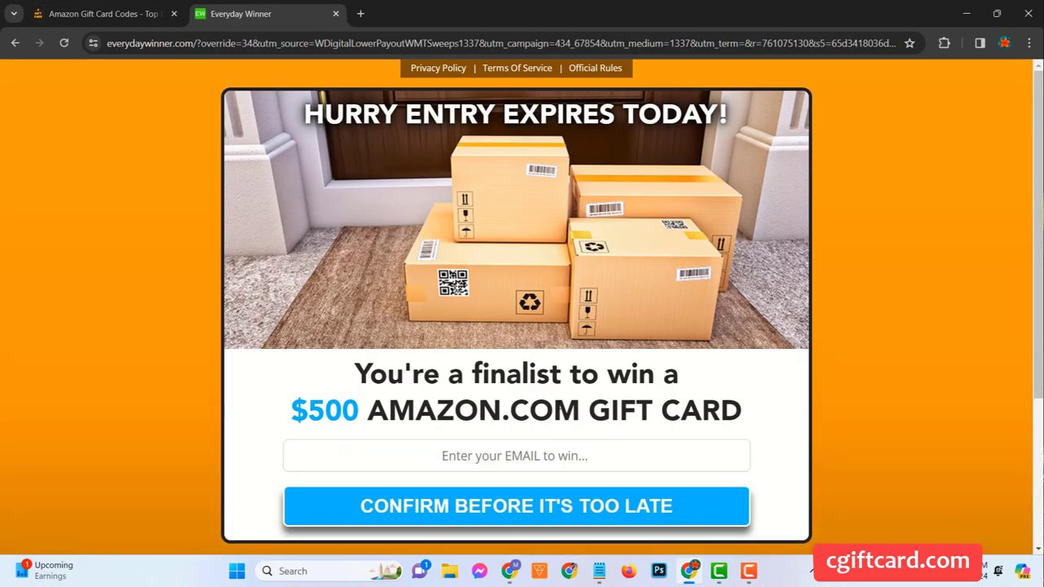
# Enter an email and first name 'Suasa' in the Everyday Winner entry form
pyautogui.click(515, 455)
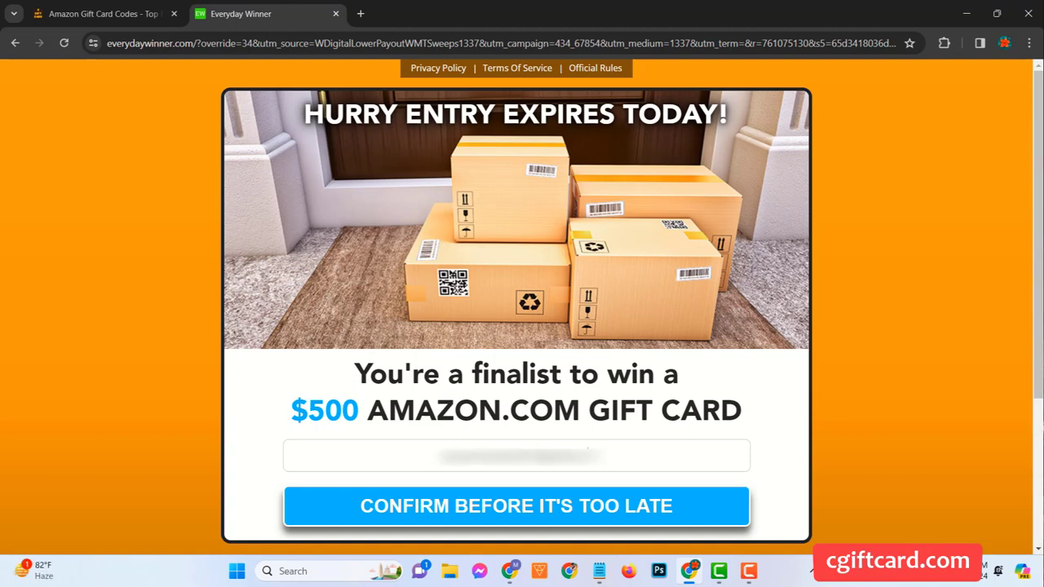
pyautogui.click(515, 506)
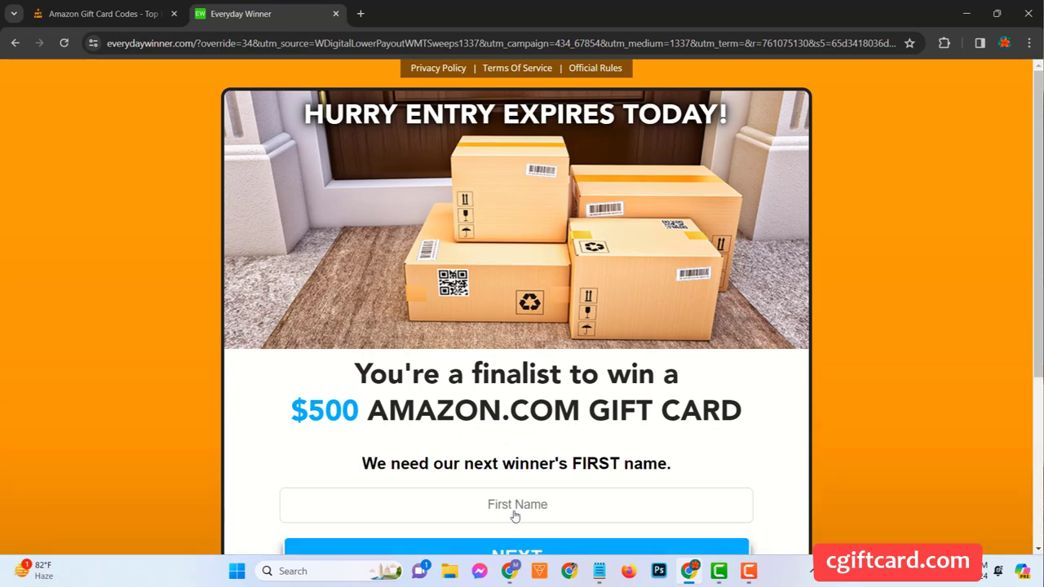
pyautogui.write('Suasa')
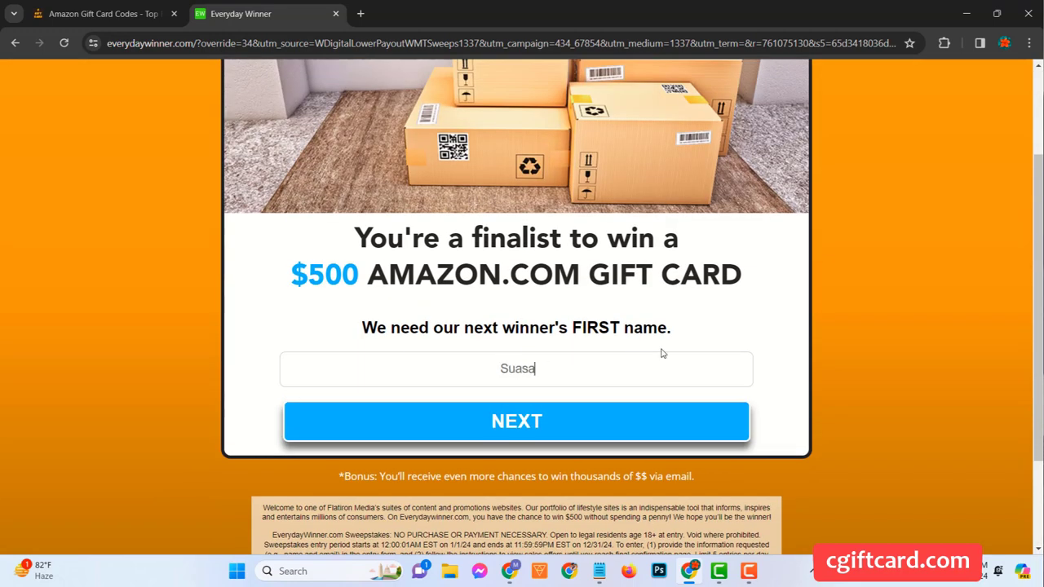
pyautogui.click(516, 421)
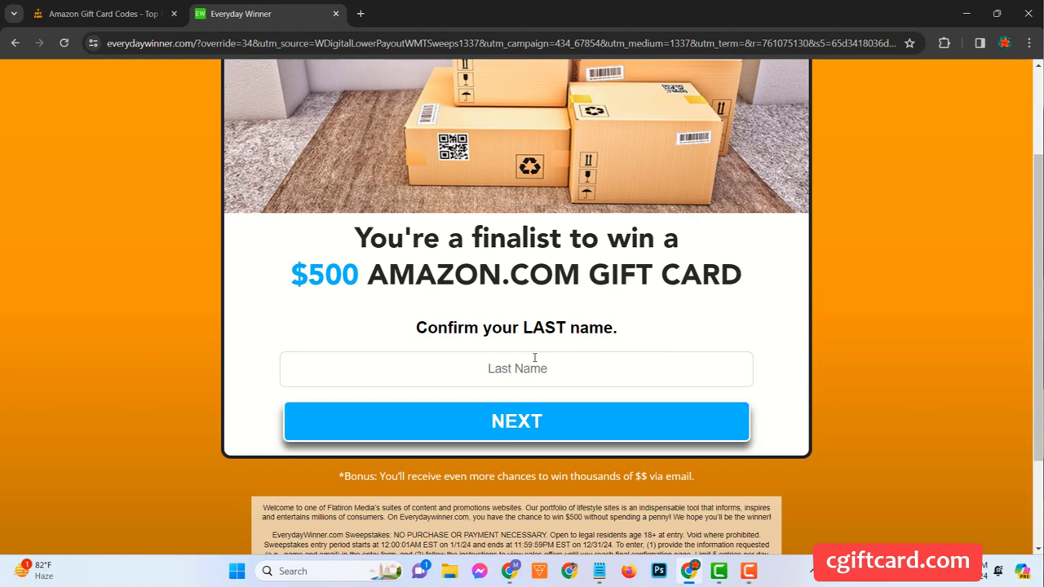
pyautogui.click(517, 421)
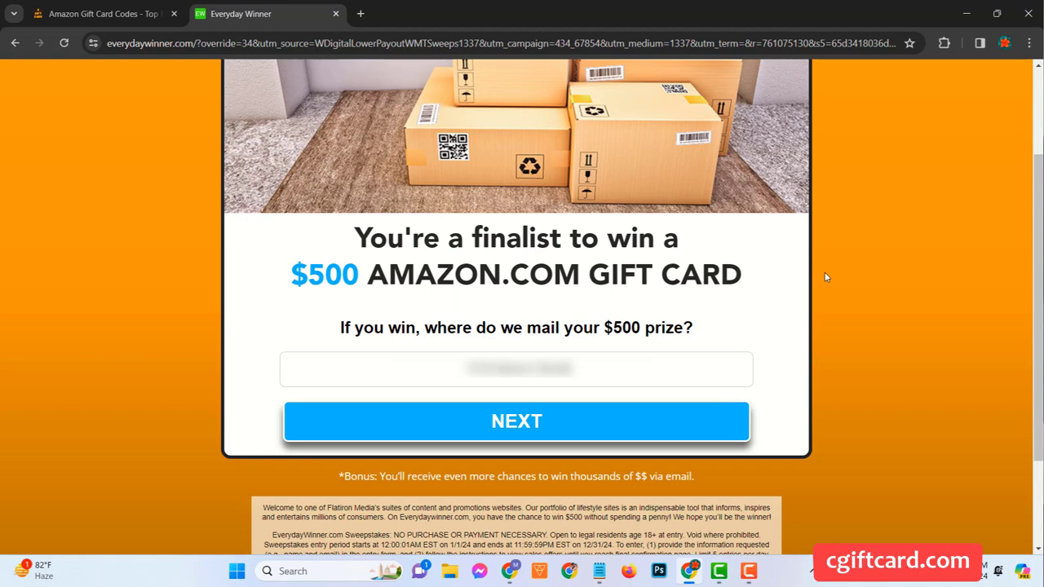
# Answer birth month and year, choose gender female, and submit the phone number
pyautogui.write('94')
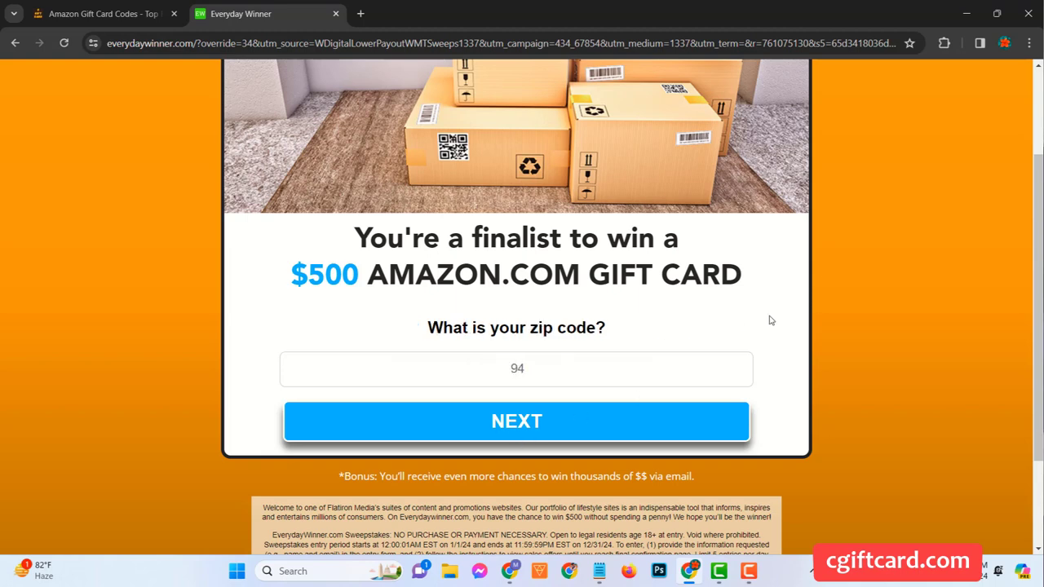
pyautogui.click(517, 421)
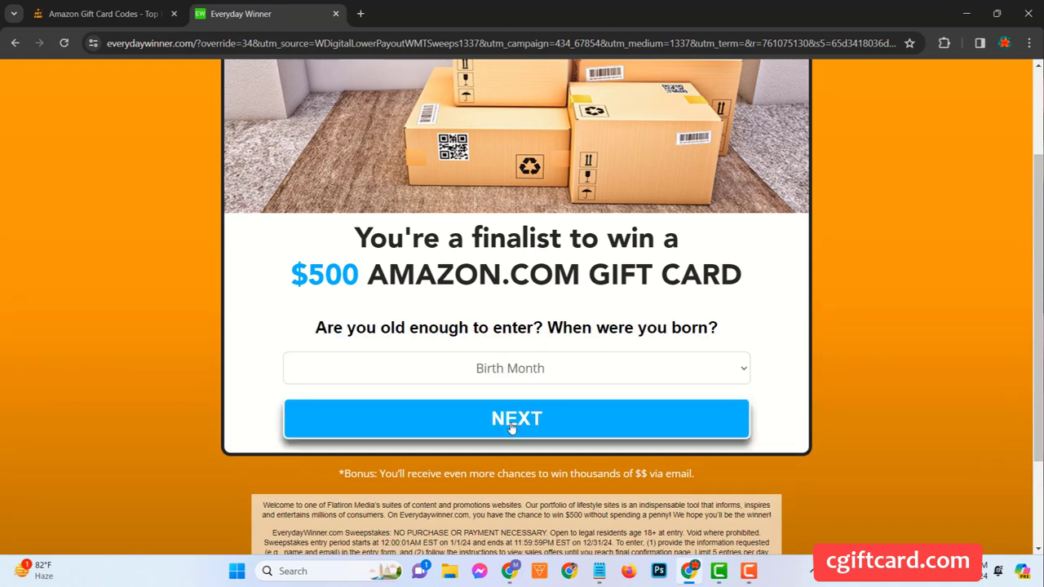
pyautogui.click(516, 368)
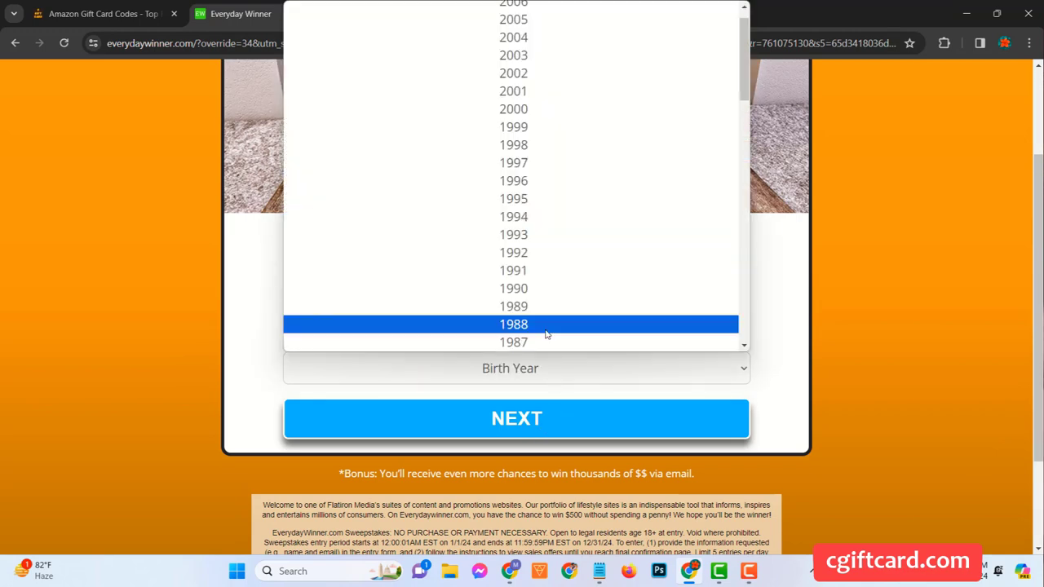
pyautogui.scroll(-3)
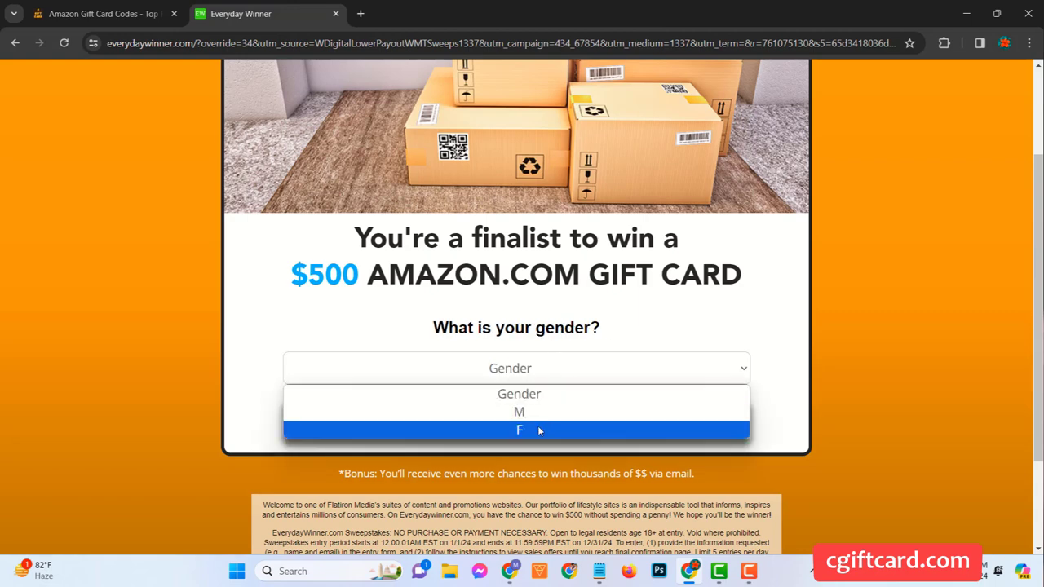
pyautogui.click(520, 429)
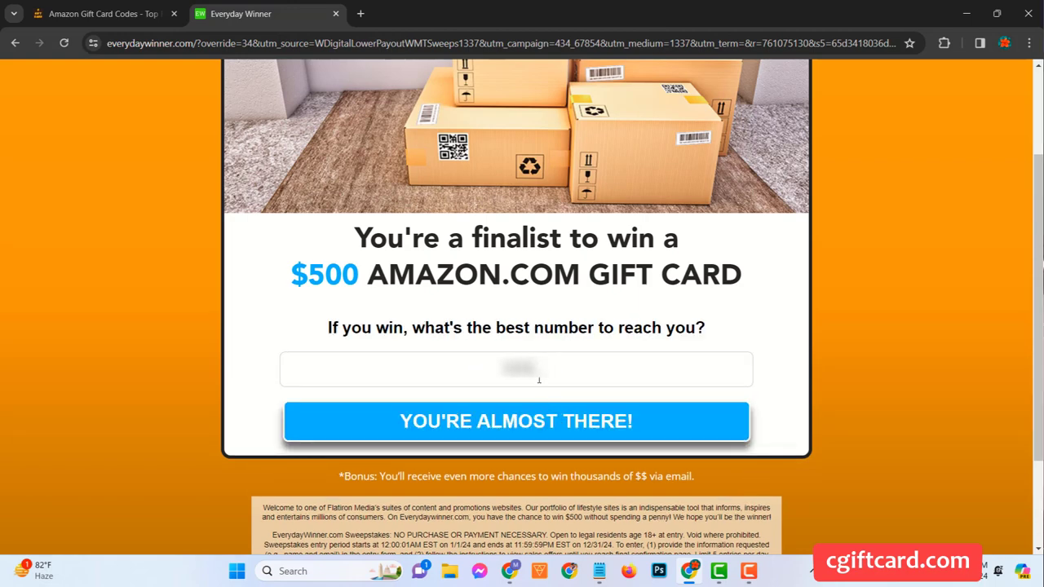
pyautogui.click(516, 421)
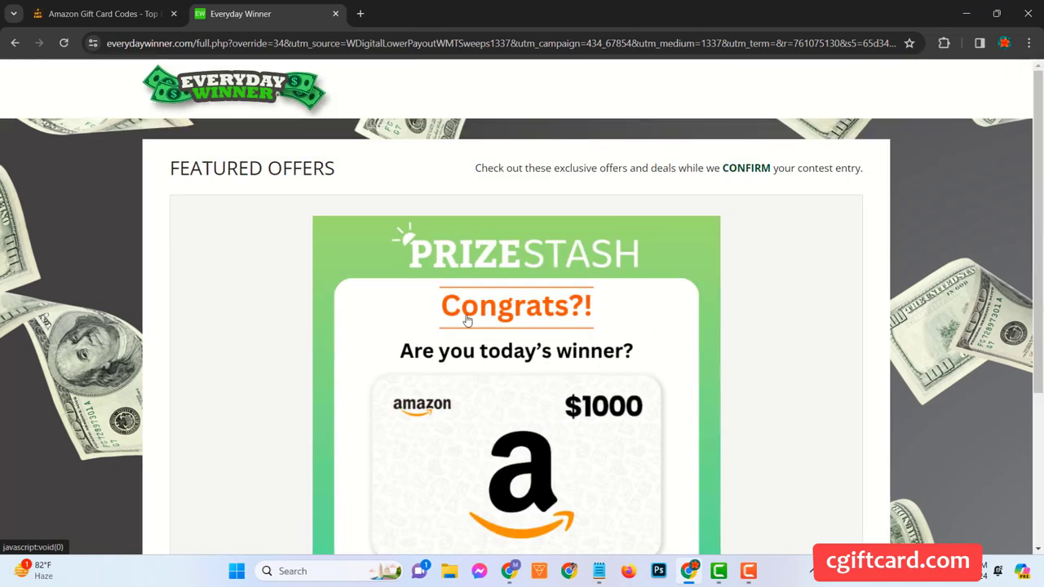
pyautogui.click(98, 14)
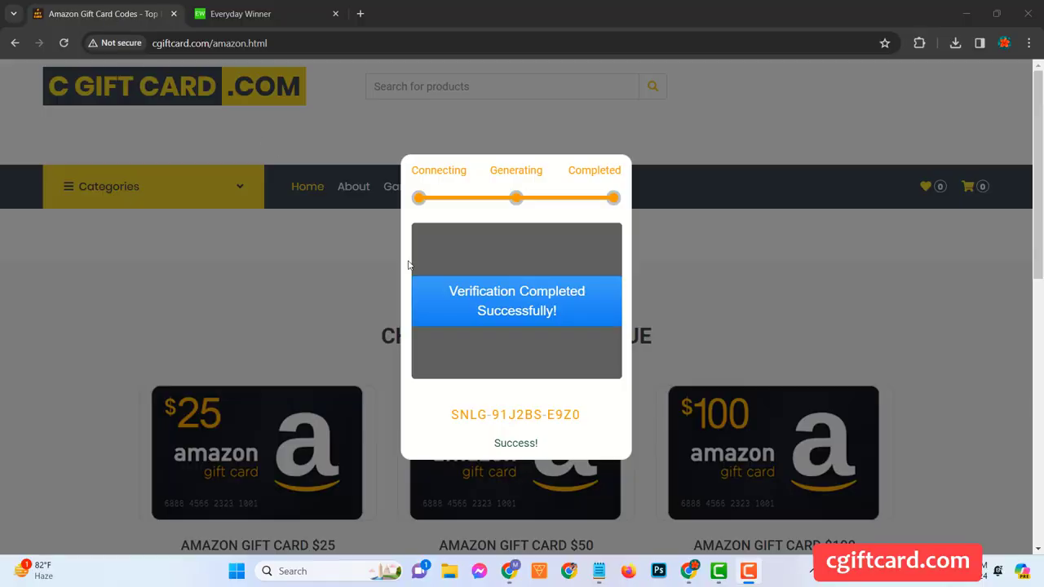
pyautogui.moveTo(526, 431)
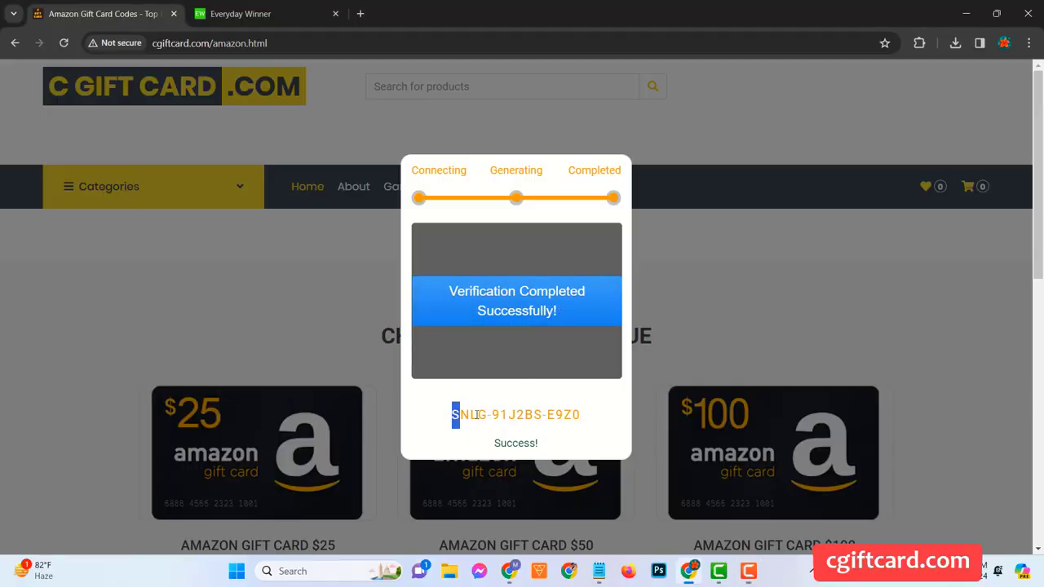
pyautogui.doubleClick(515, 414)
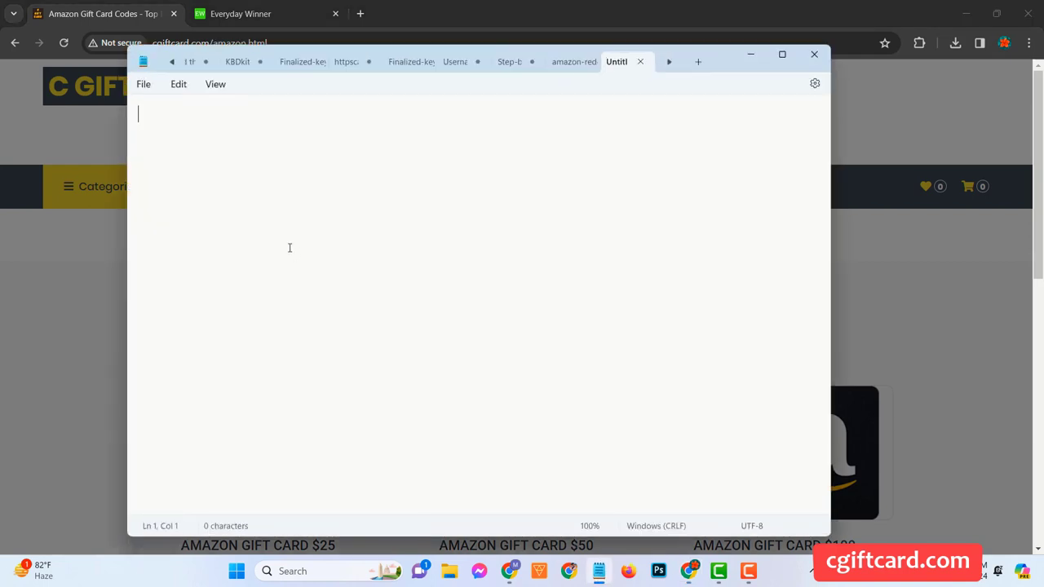
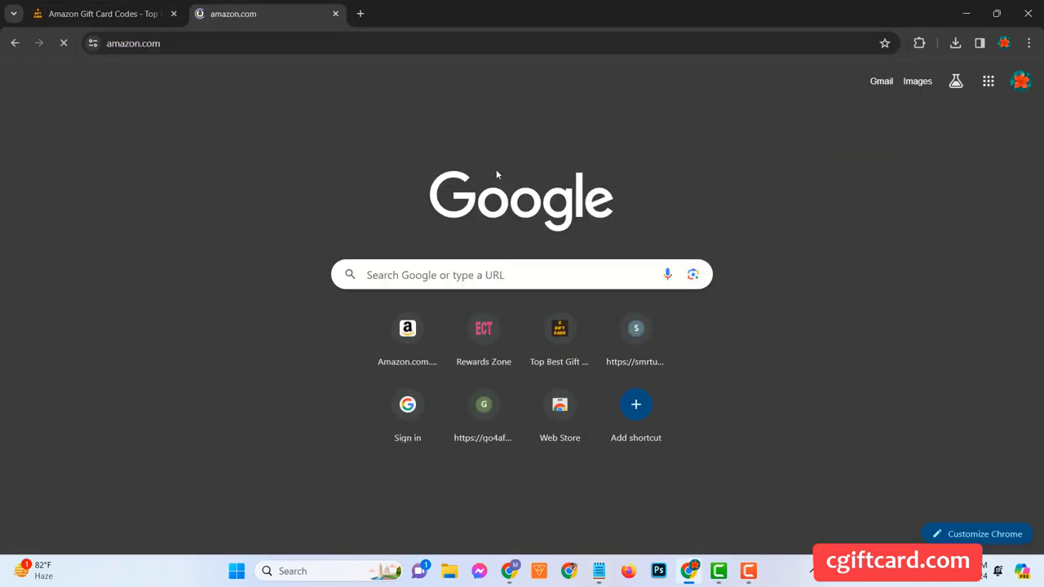
# Navigate from the Amazon home page through Gift Cards to Redeem Gift Cards
pyautogui.click(407, 328)
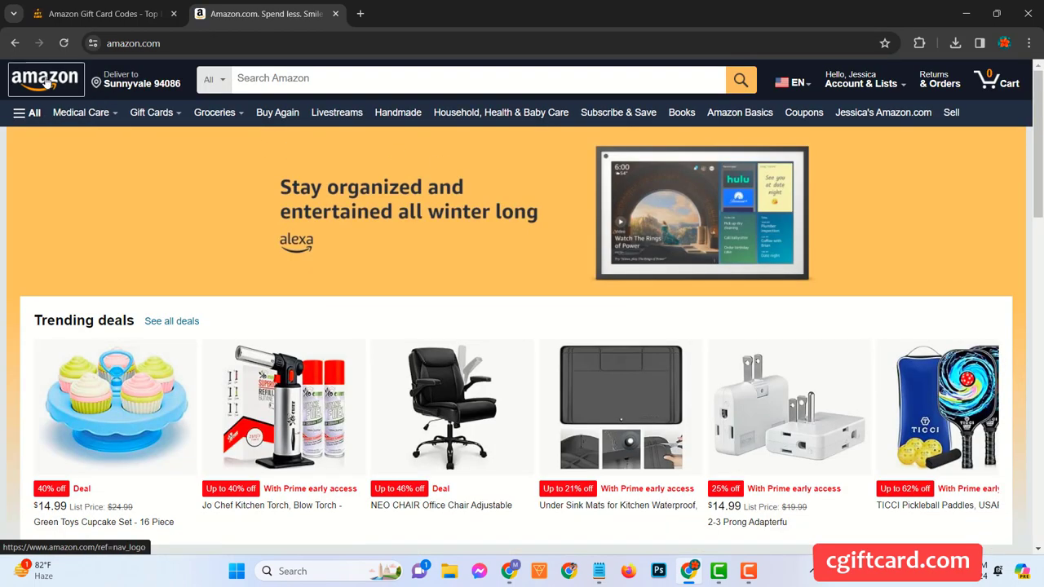
pyautogui.scroll(-3)
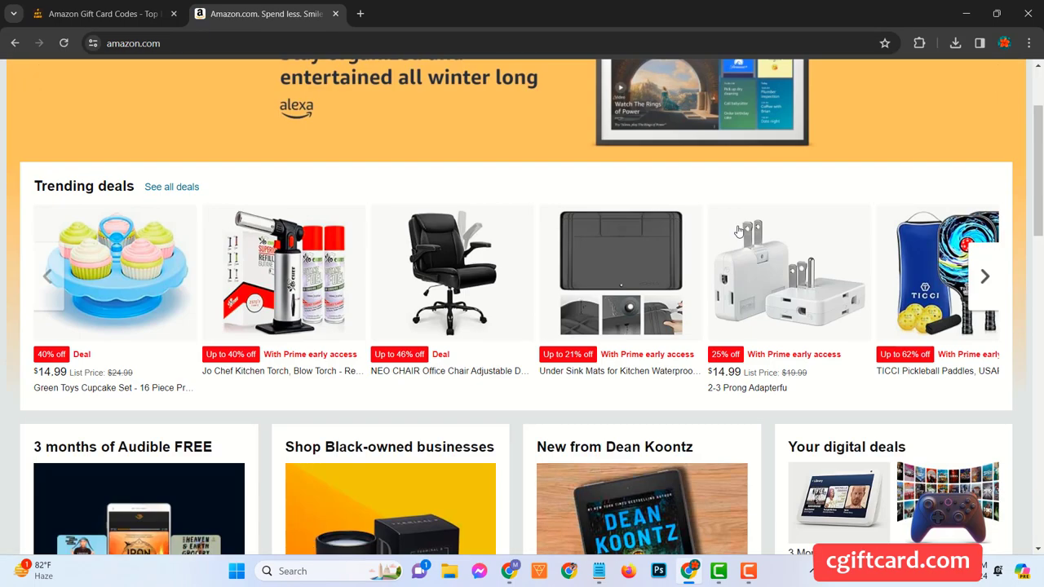
pyautogui.click(151, 112)
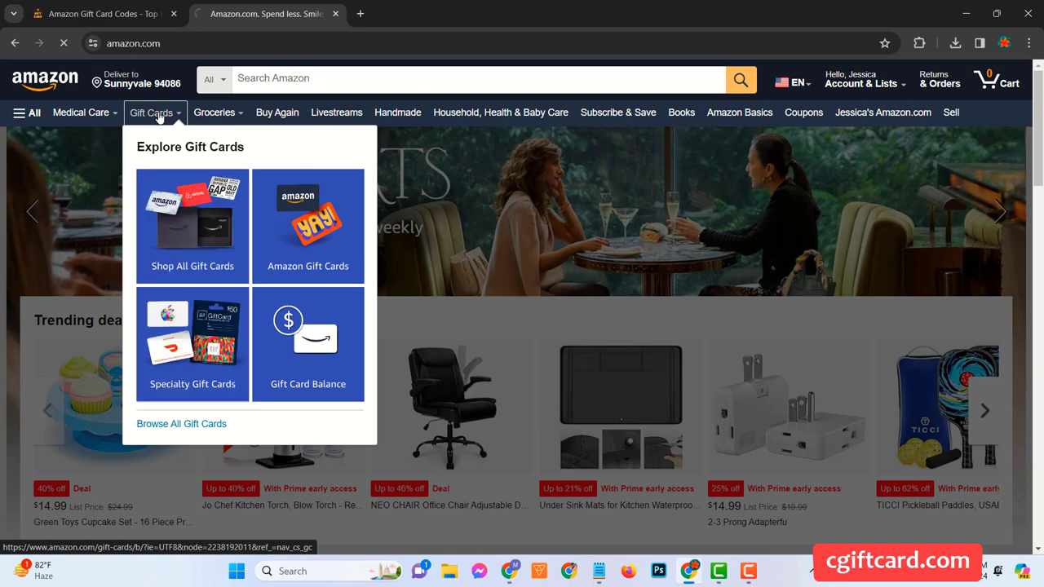
pyautogui.click(181, 423)
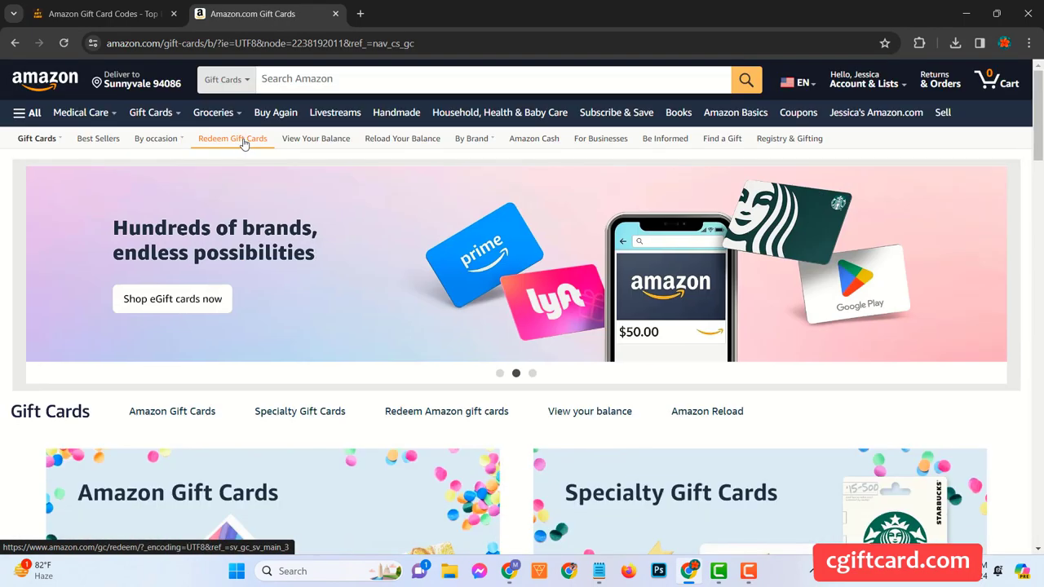
pyautogui.click(233, 138)
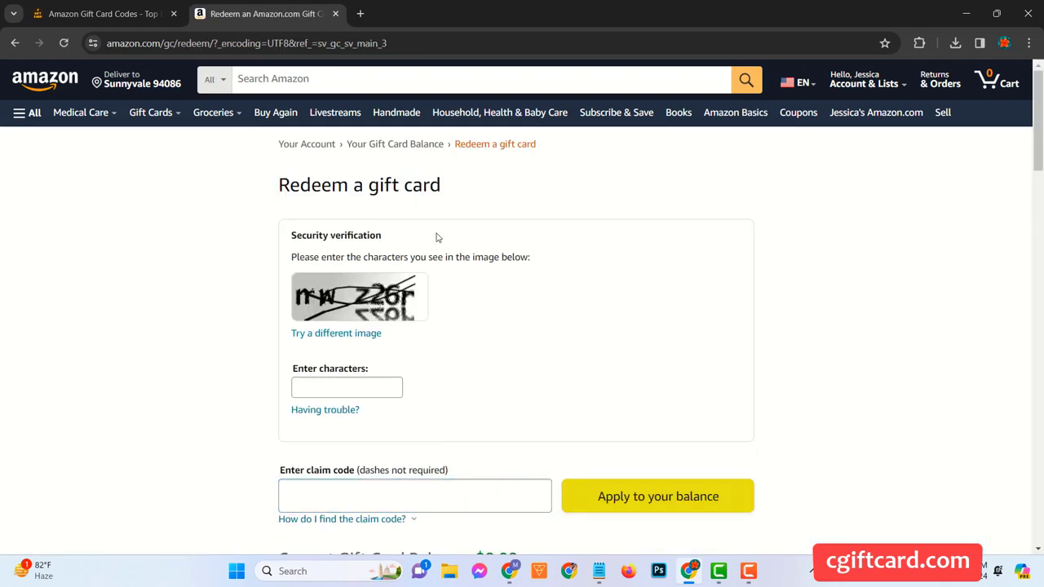
pyautogui.scroll(-3)
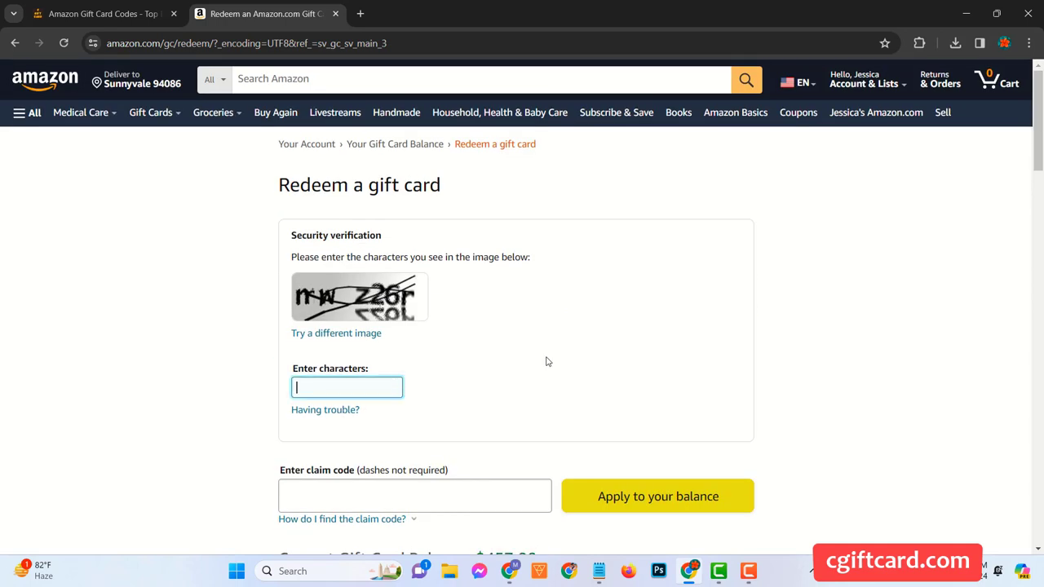
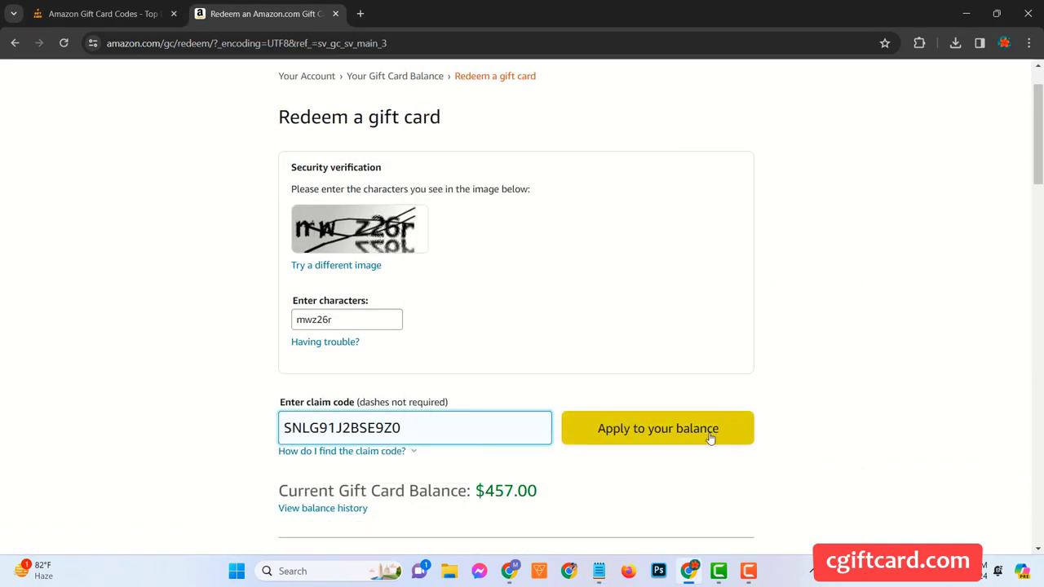
pyautogui.click(658, 428)
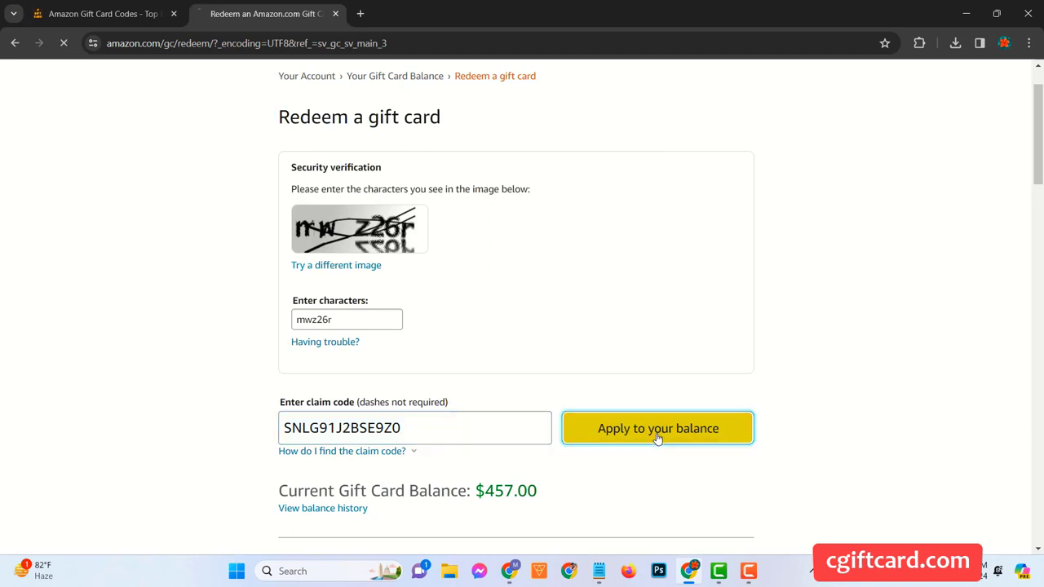
pyautogui.click(657, 428)
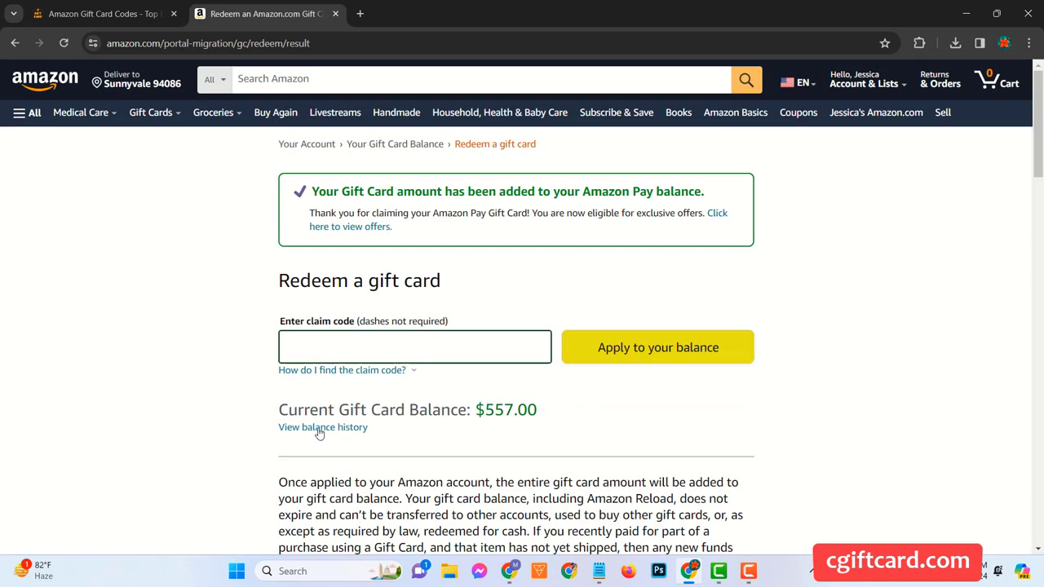